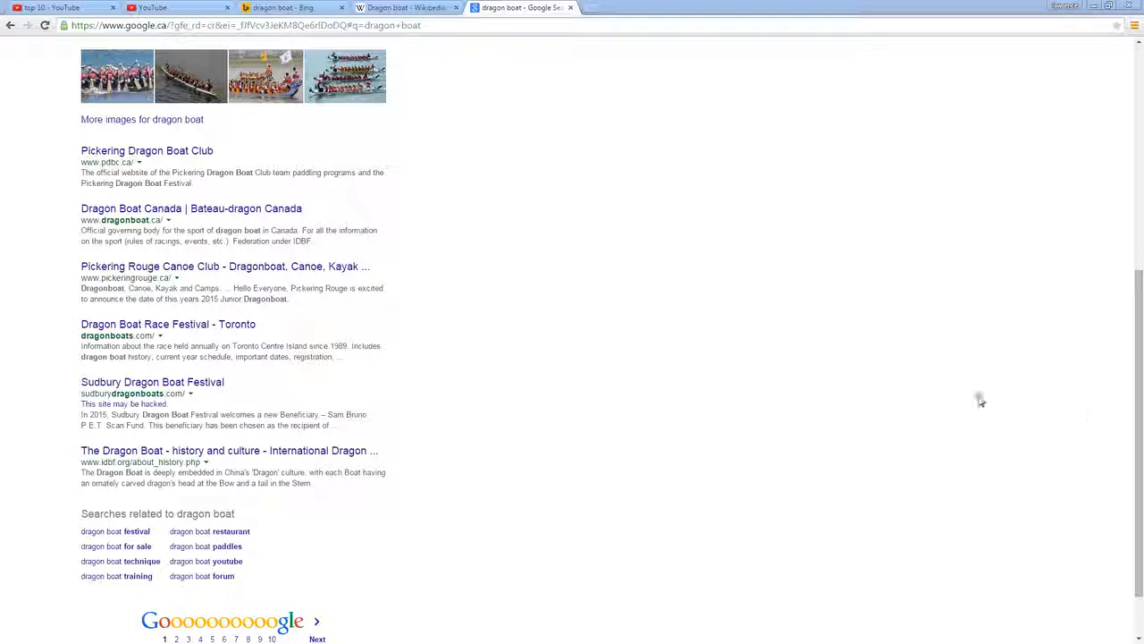
mouse_move(594, 240)
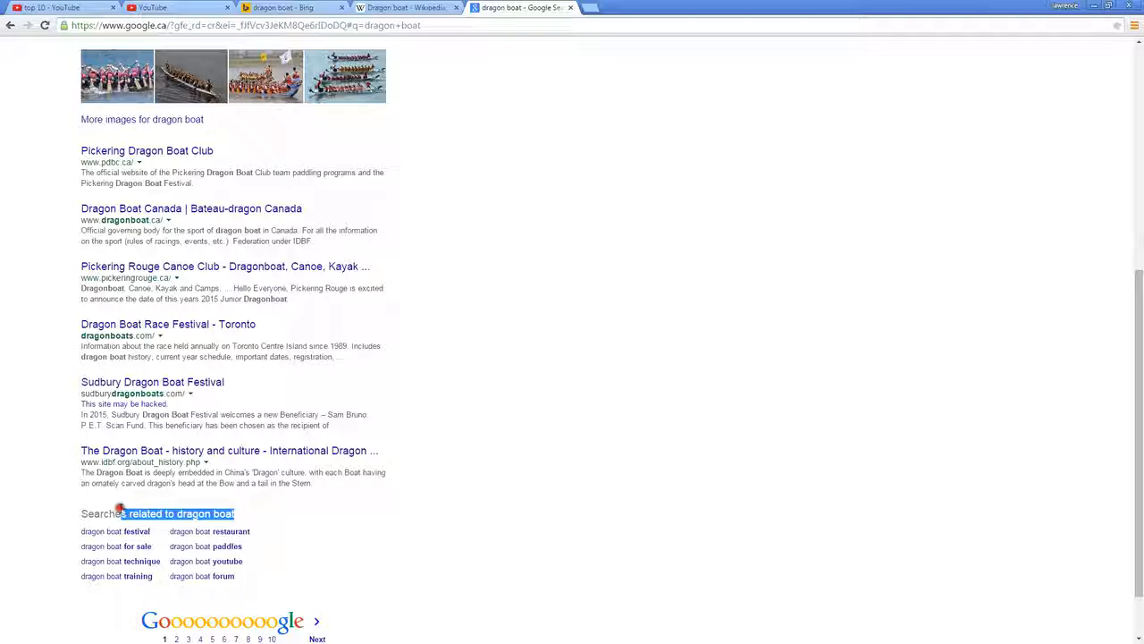
mouse_move(387, 418)
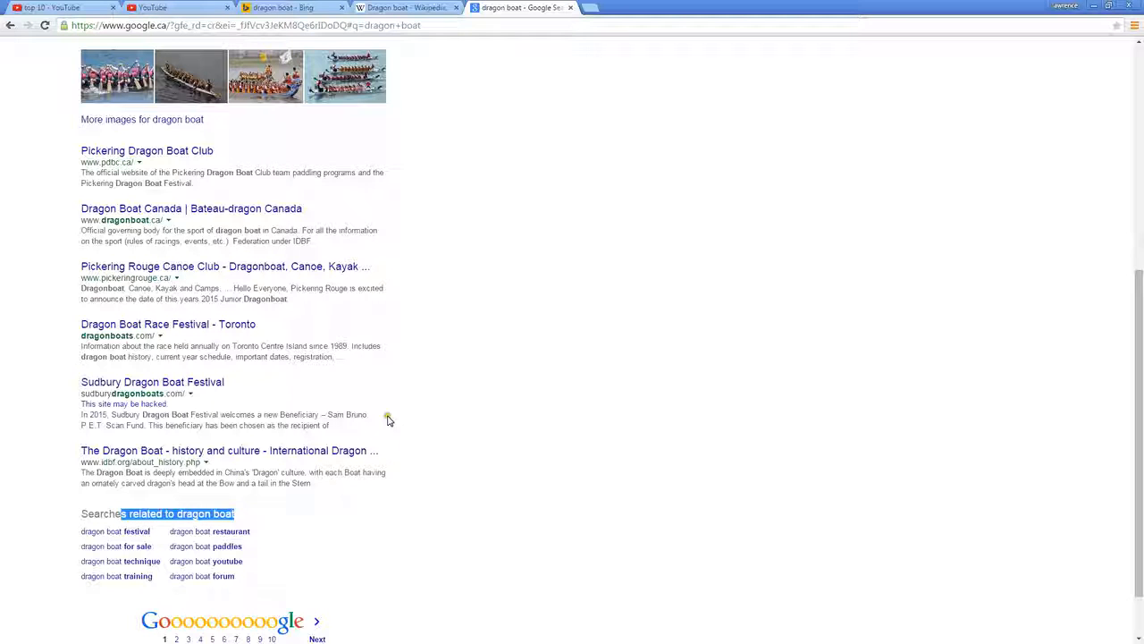
mouse_move(540, 288)
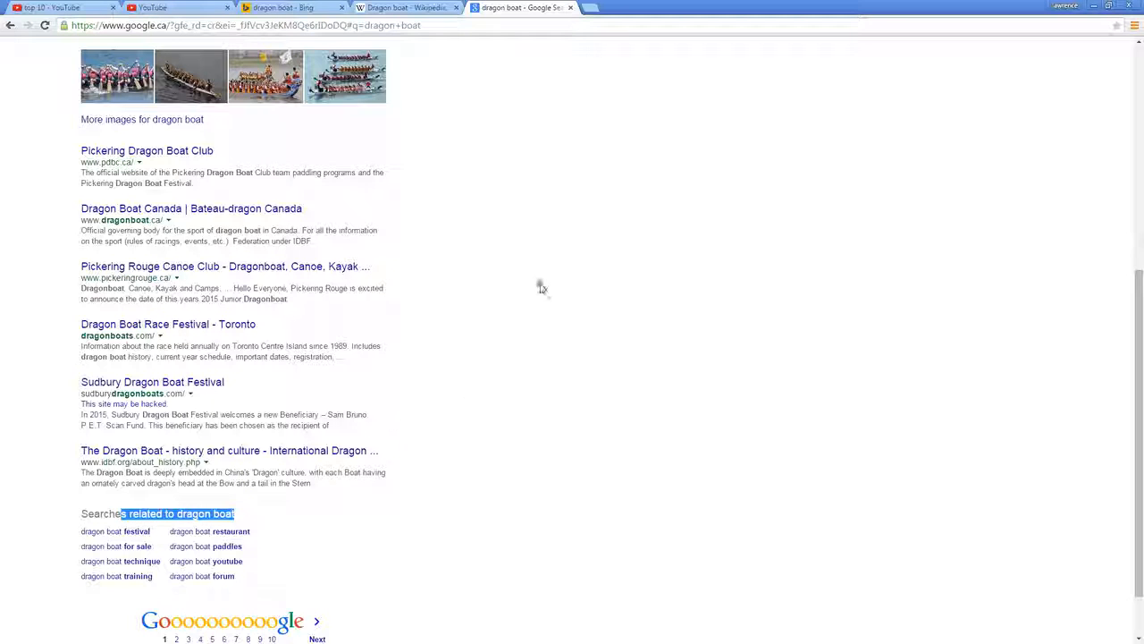
Step: Review Google's 'Searches related to dragon boat', then switch to Bing's results for the query
scroll("down", 3)
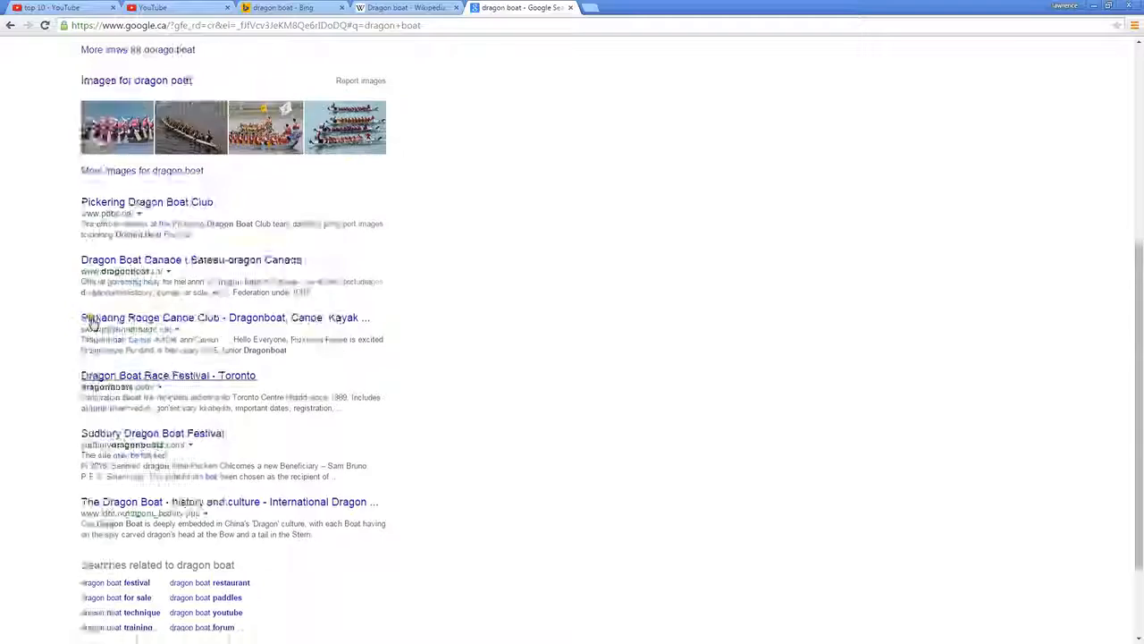
scroll("down", 3)
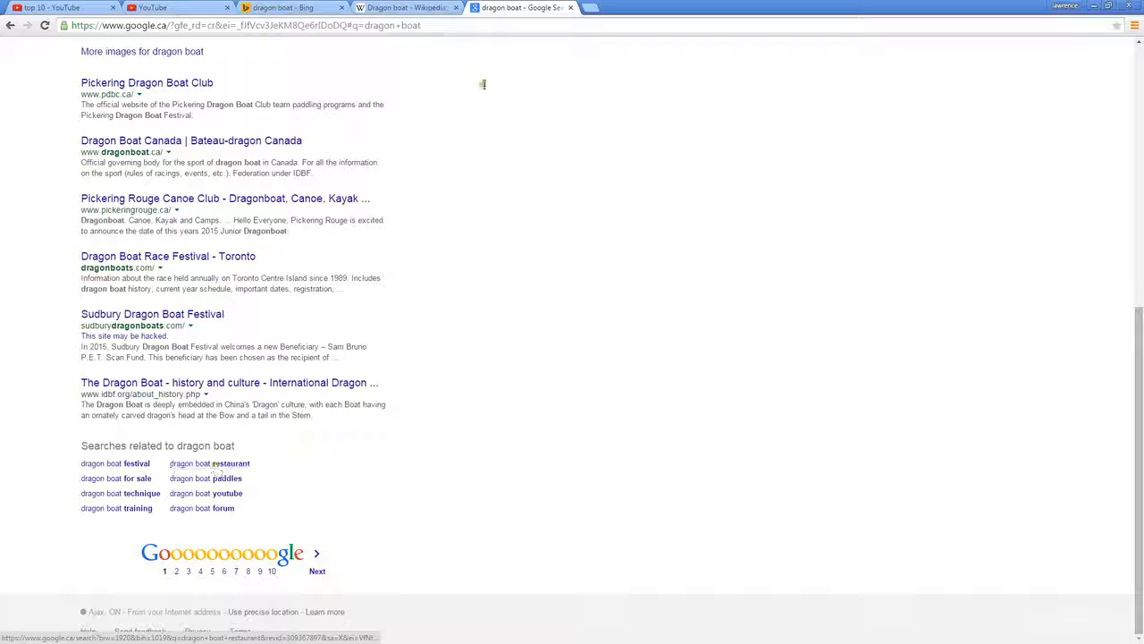
left_click(286, 7)
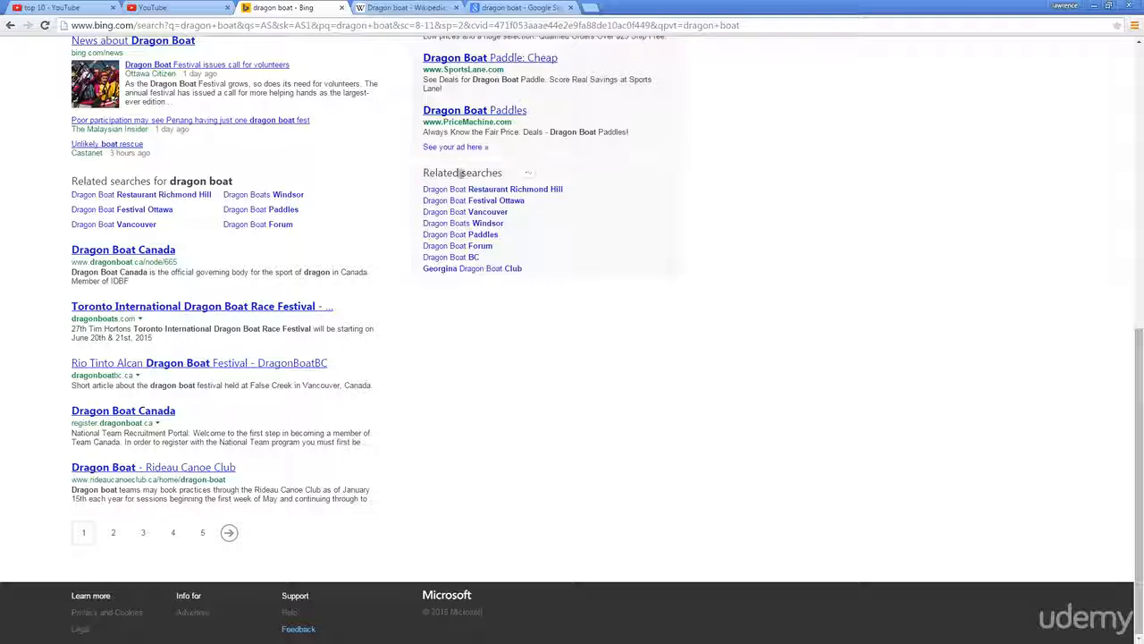
mouse_move(588, 258)
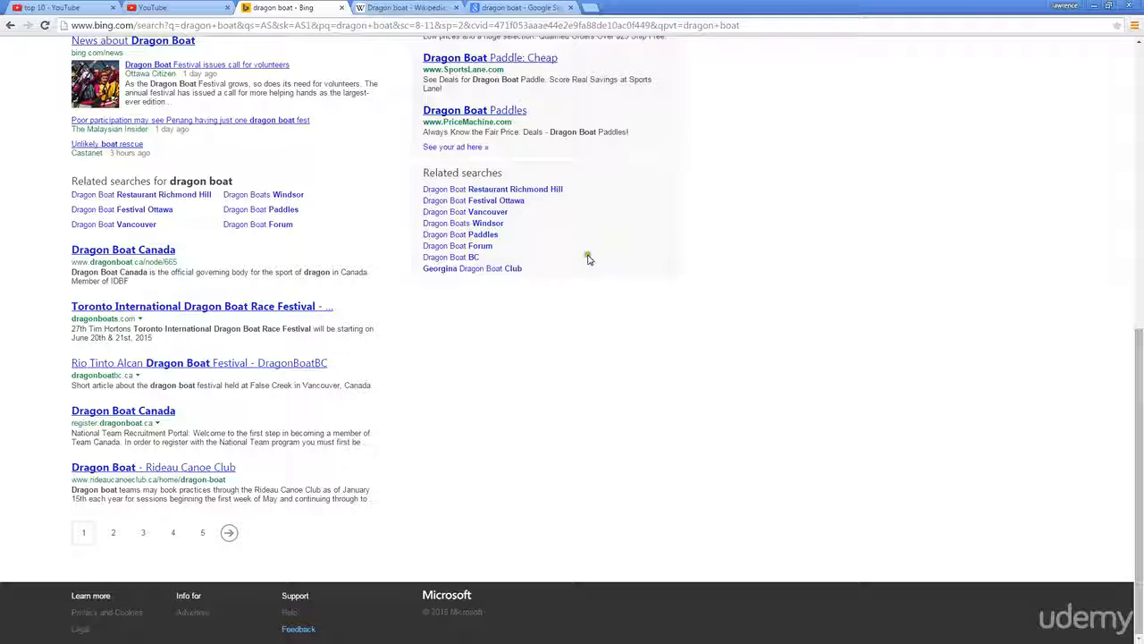
mouse_move(682, 349)
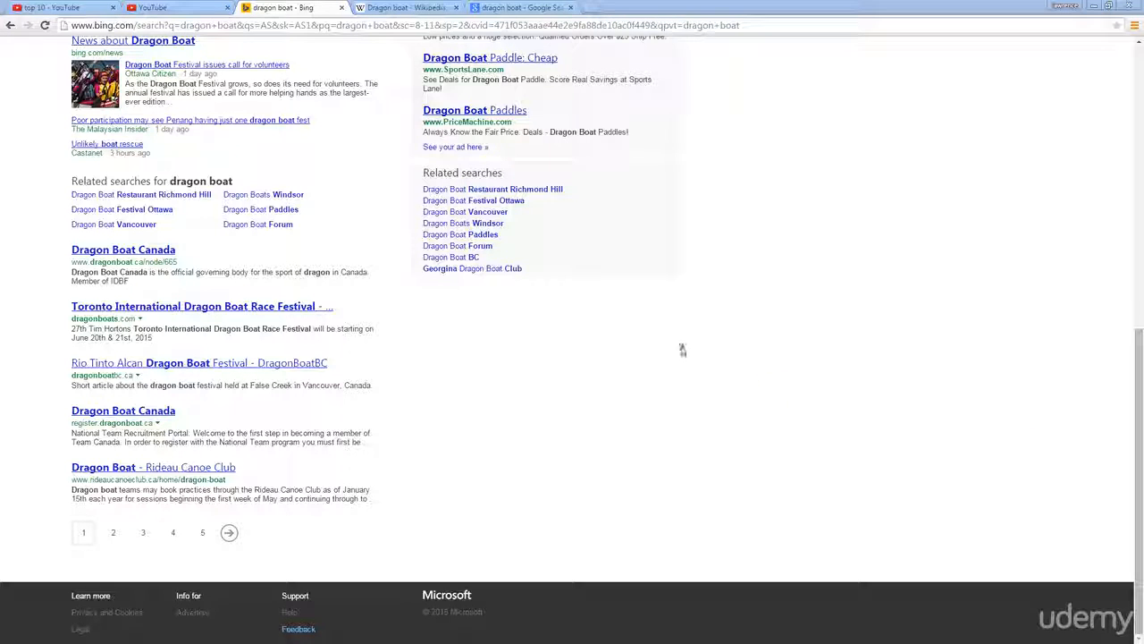
mouse_move(487, 258)
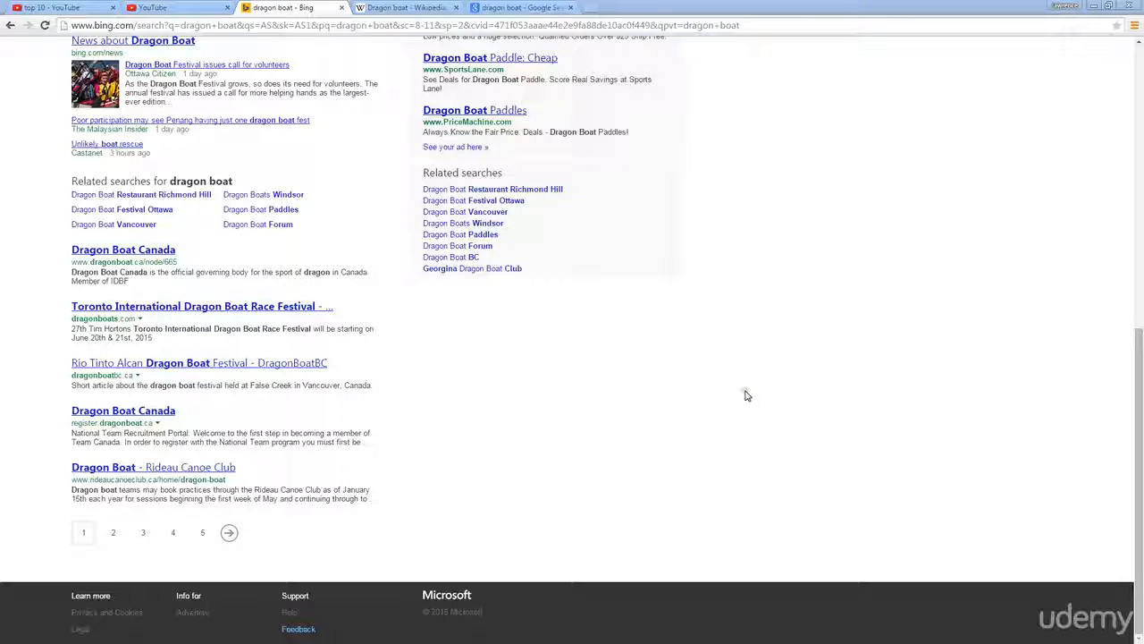
mouse_move(65, 182)
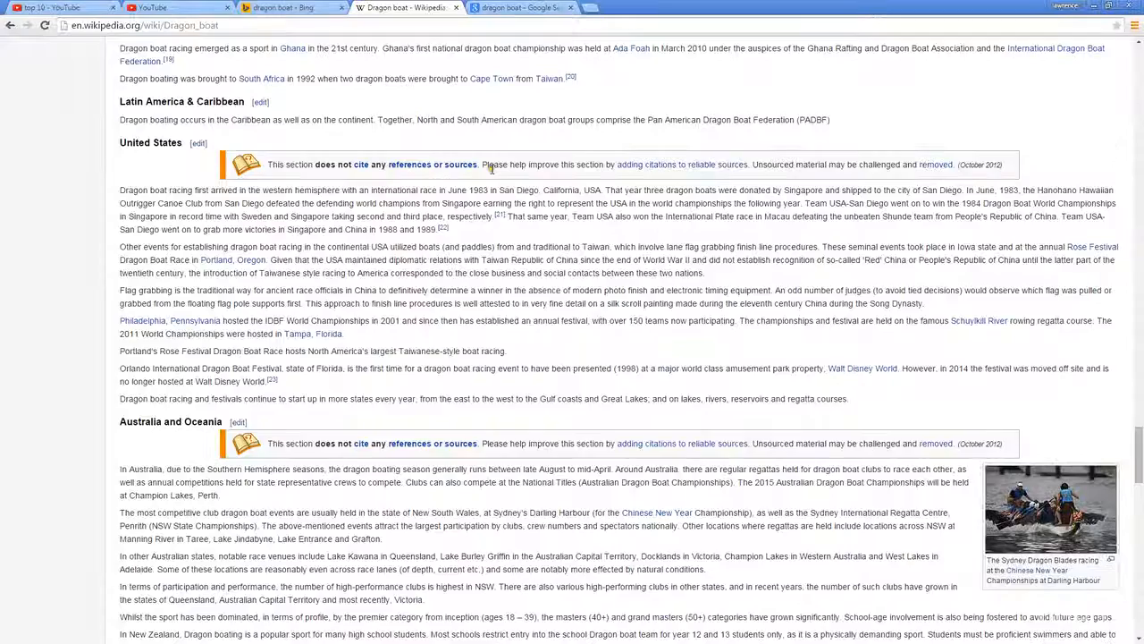
Step: Scroll the Dragon boat article past history, crew, racing and multi-sport games to See also
scroll("down", 3)
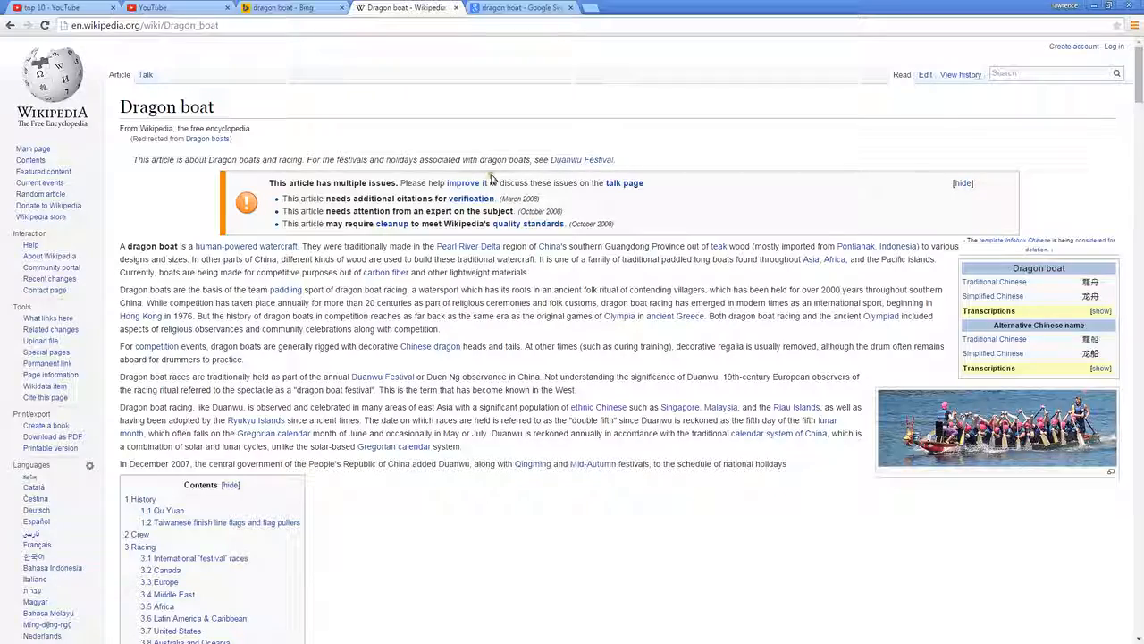
scroll("down", 3)
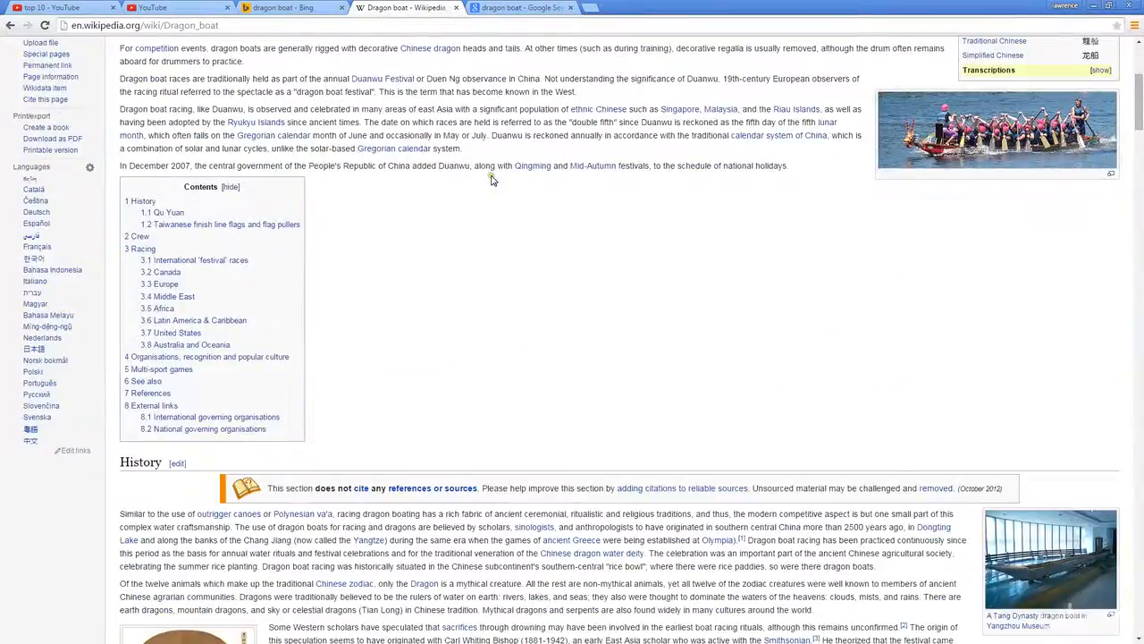
scroll("down", 3)
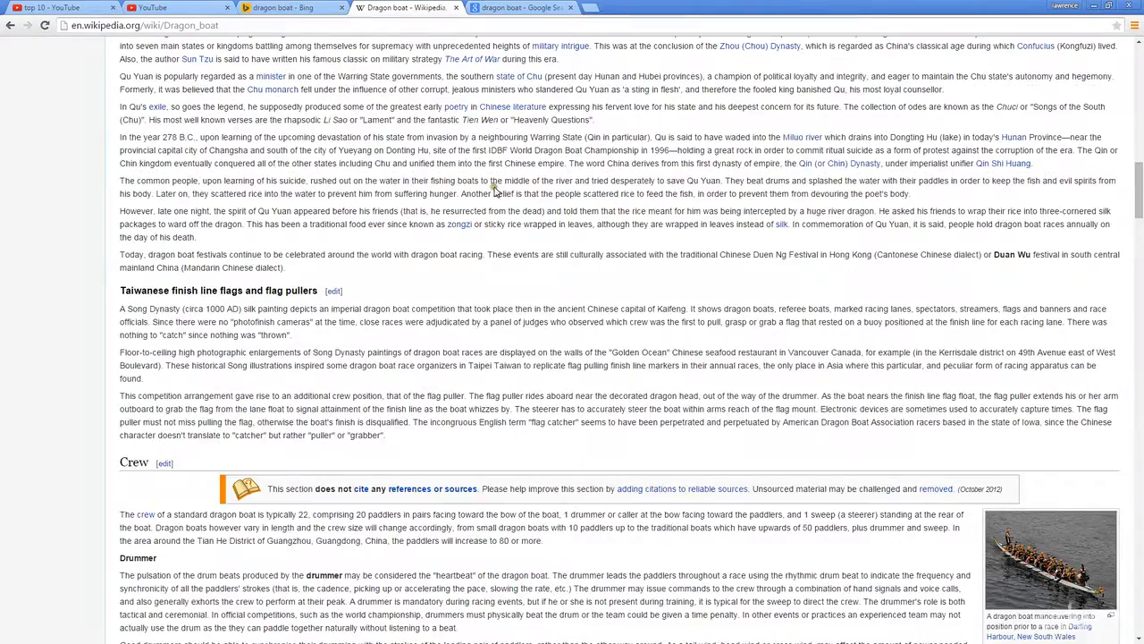
scroll("down", 3)
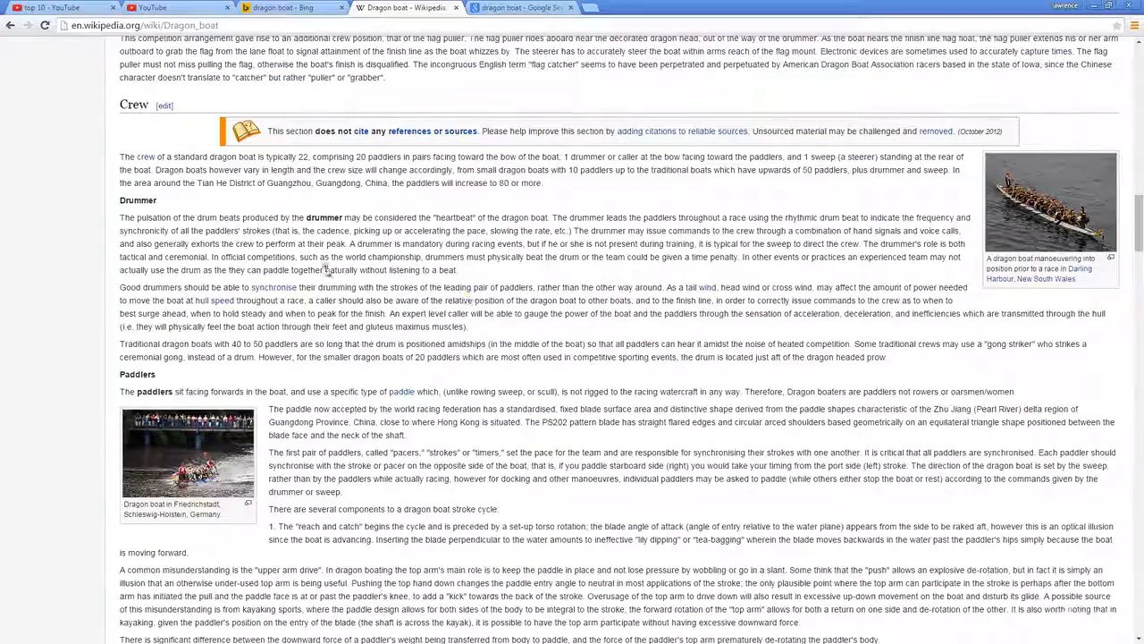
scroll("down", 3)
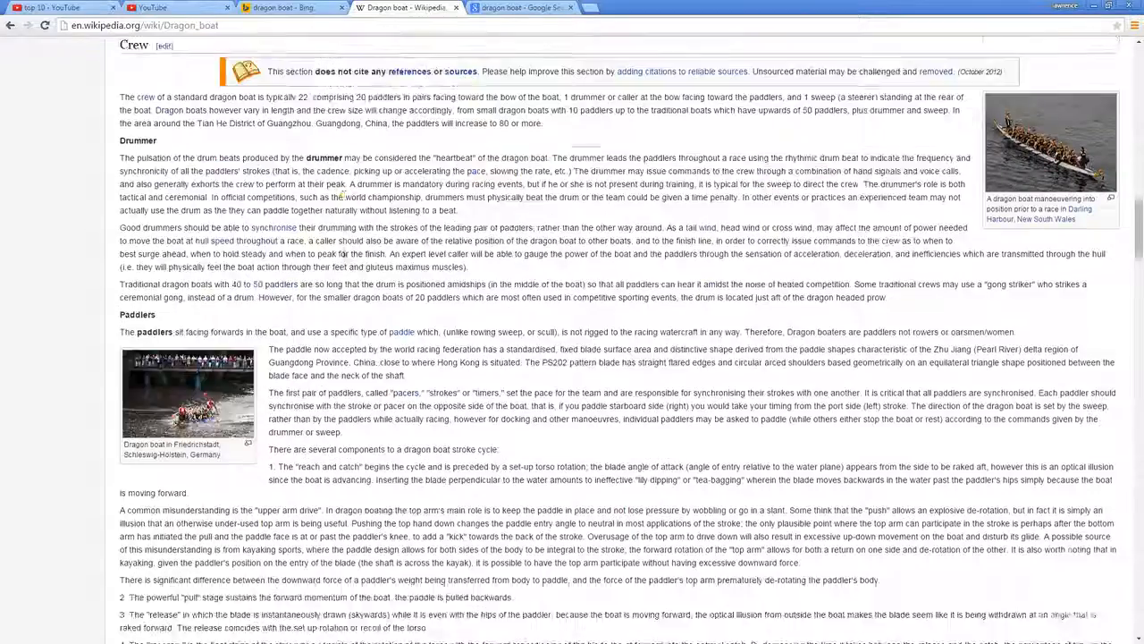
scroll("down", 3)
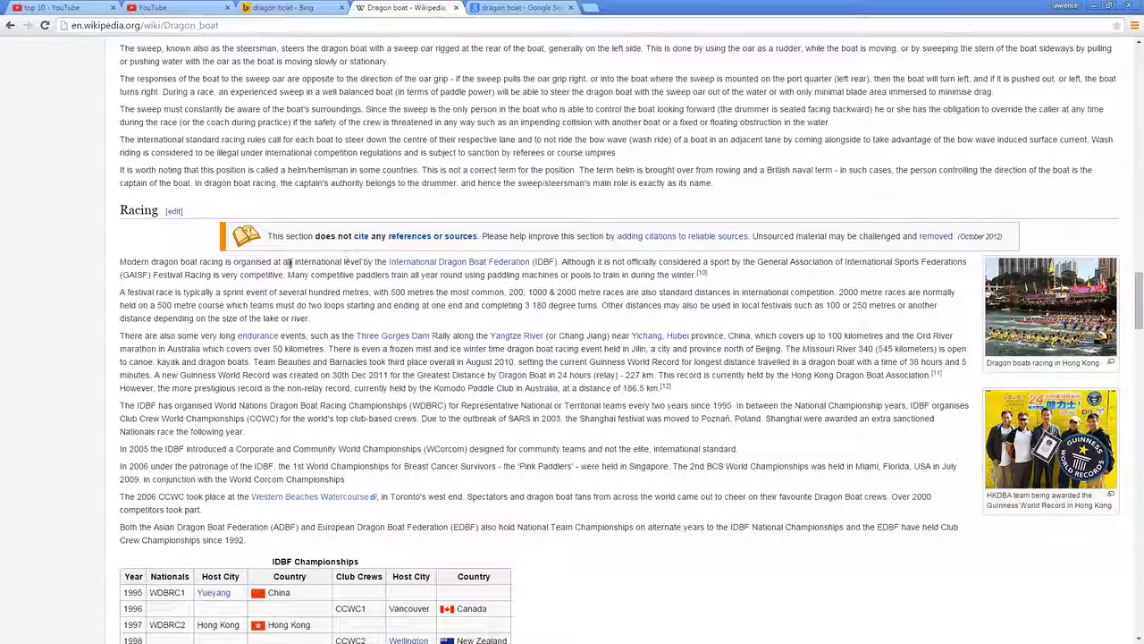
scroll("down", 3)
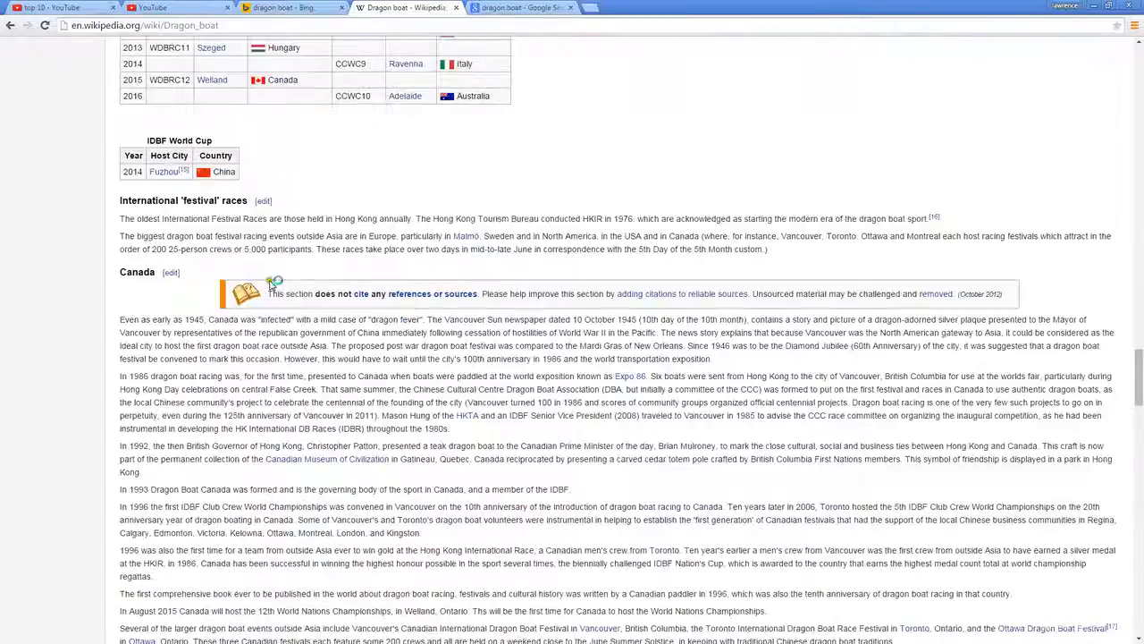
scroll("down", 3)
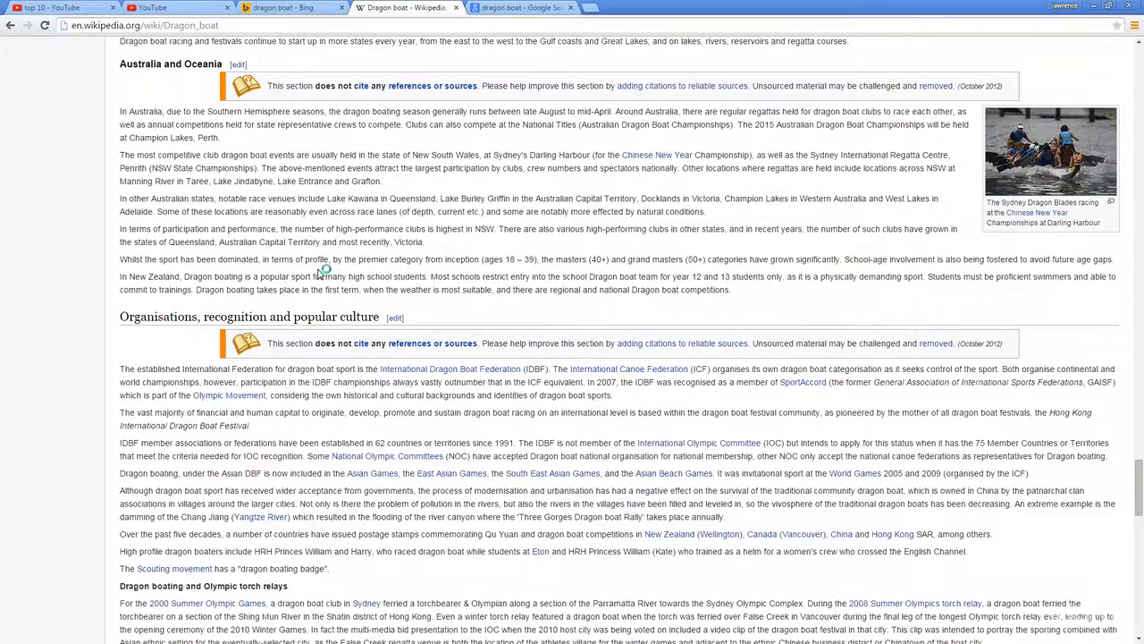
scroll("down", 3)
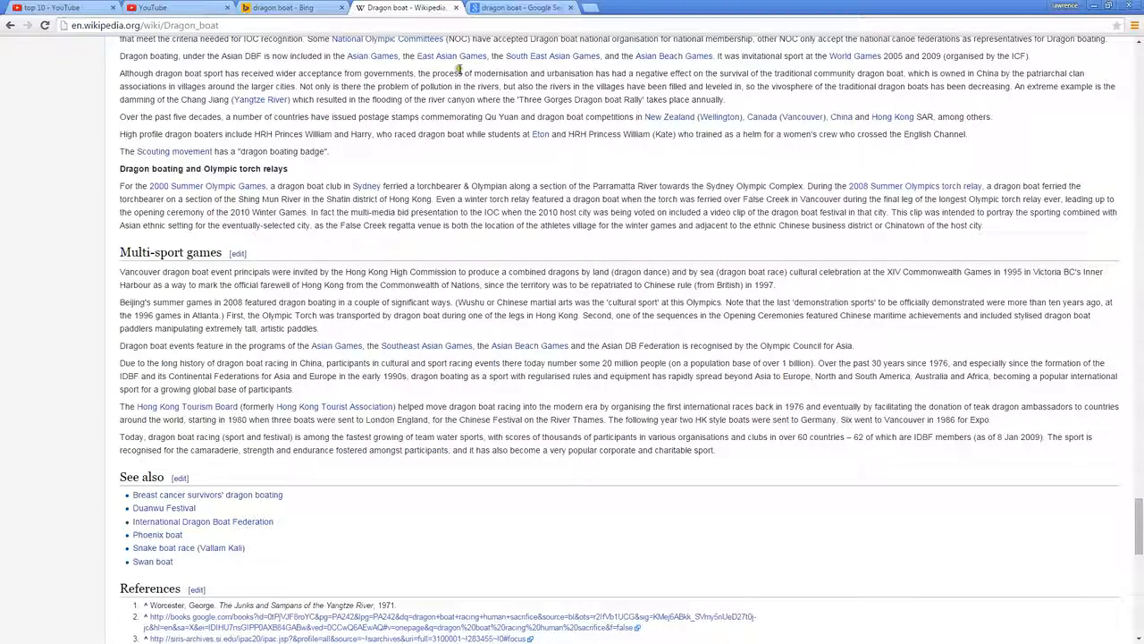
mouse_move(204, 494)
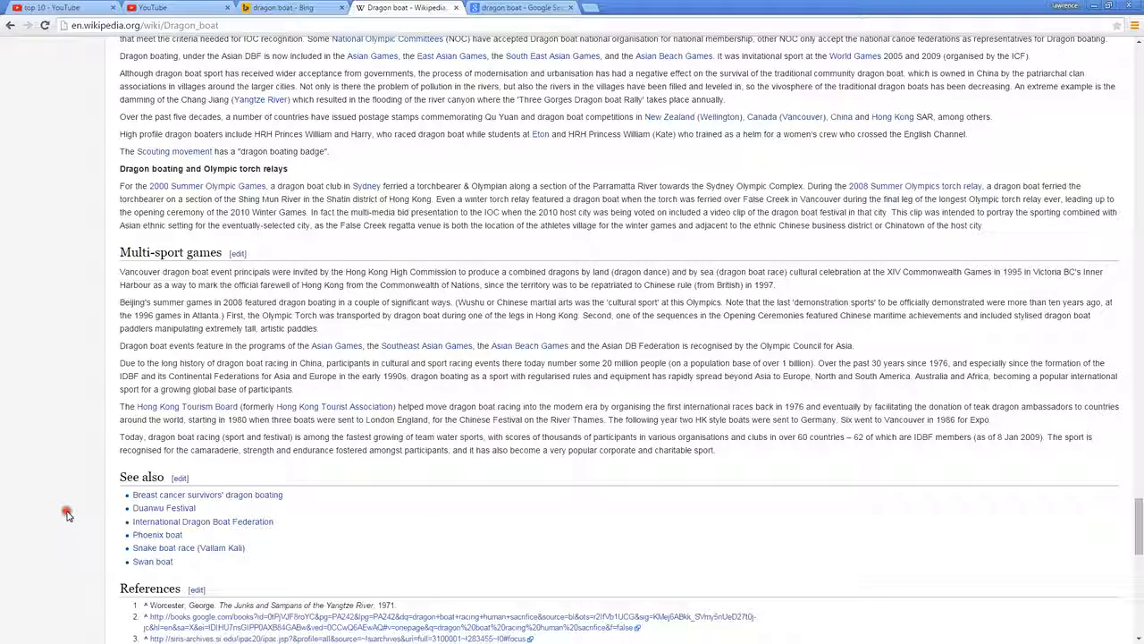
scroll("down", 3)
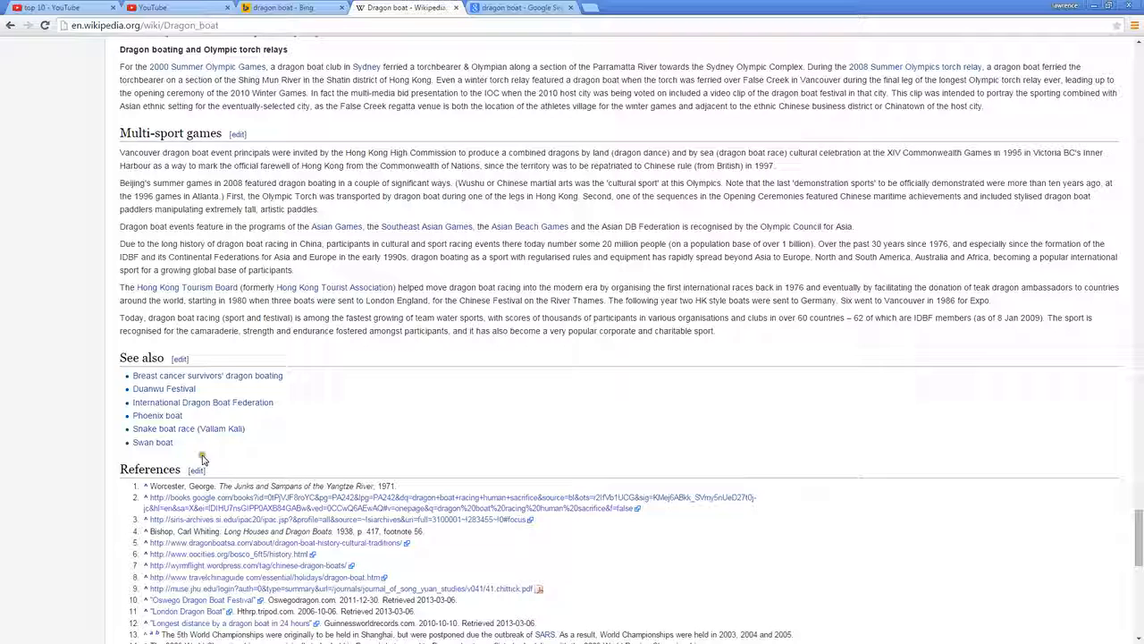
mouse_move(47, 383)
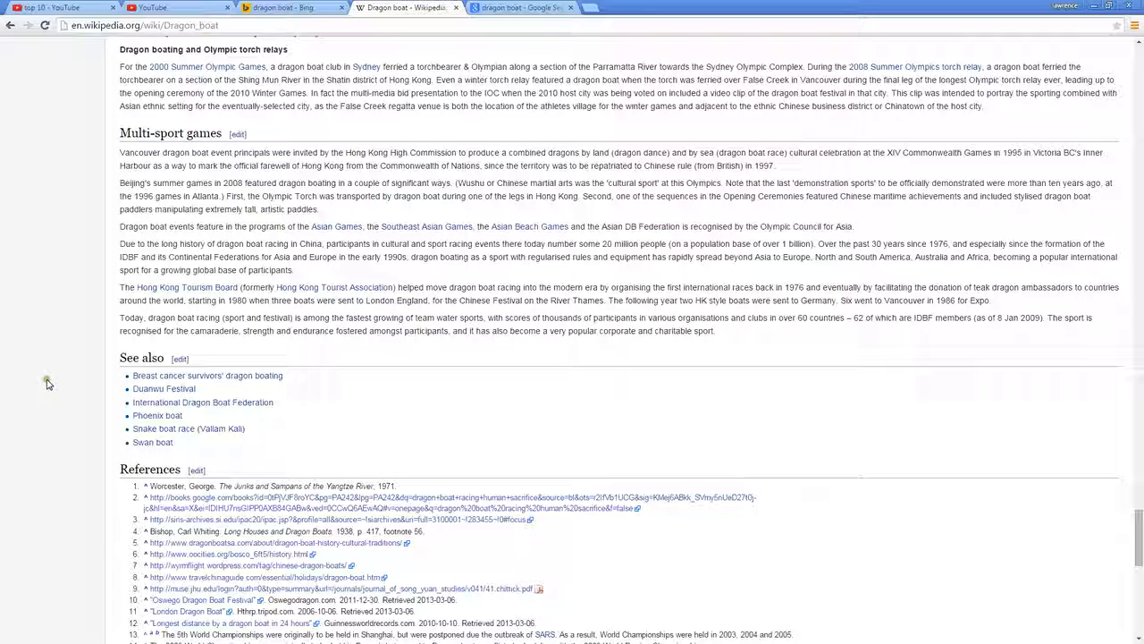
mouse_move(121, 386)
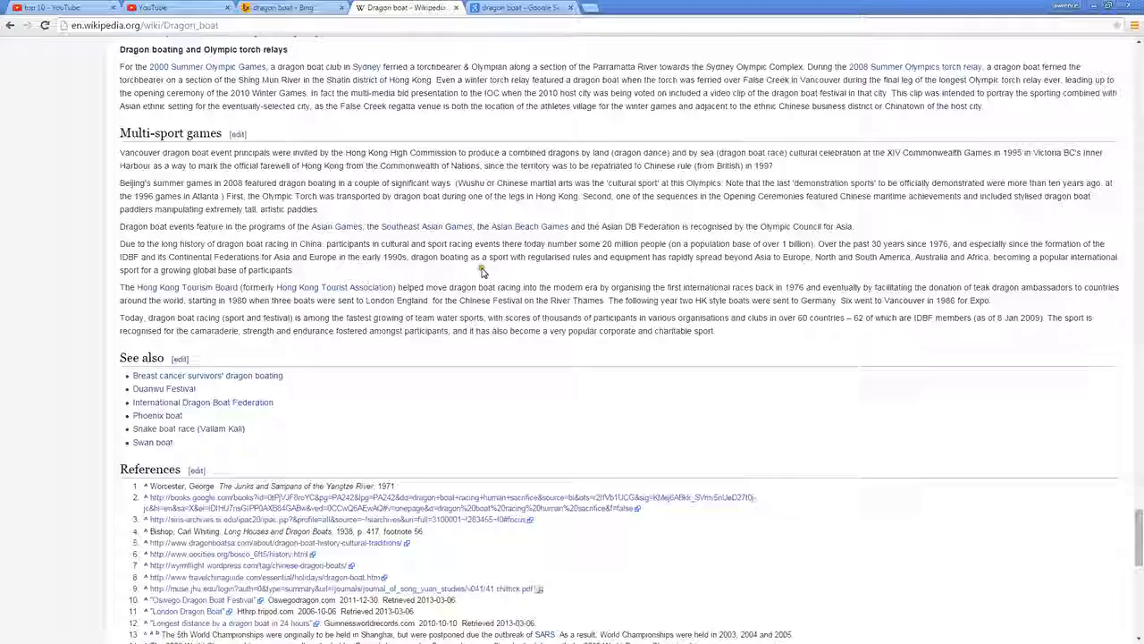
scroll("down", 3)
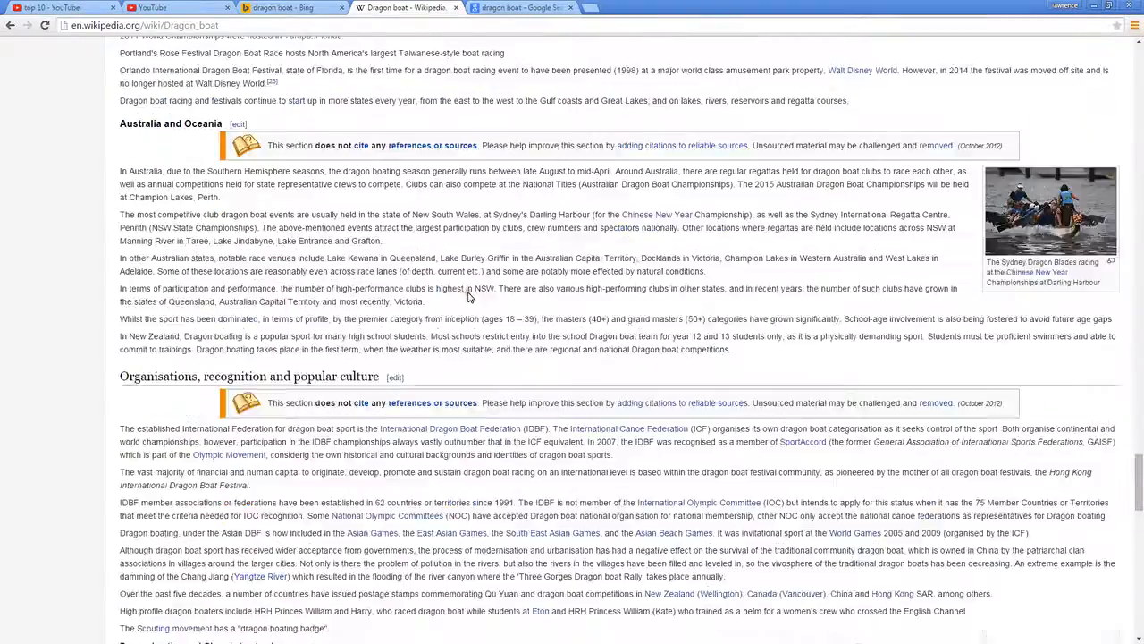
scroll("down", 3)
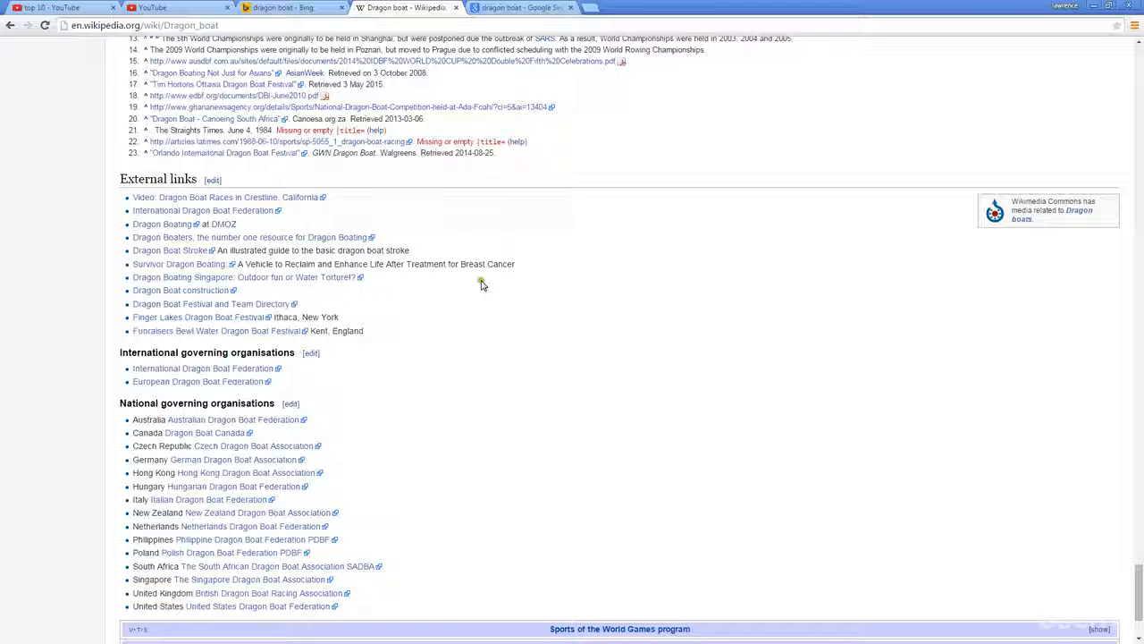
Step: Scroll down to External links and the footer, then back up to See also
scroll("down", 3)
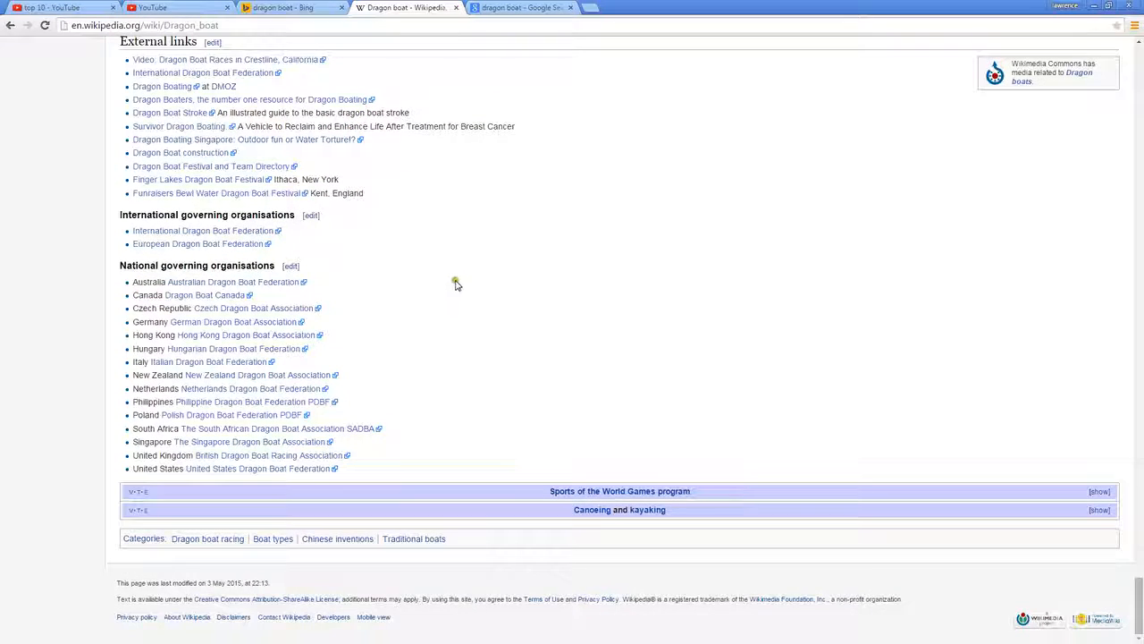
scroll("up", 3)
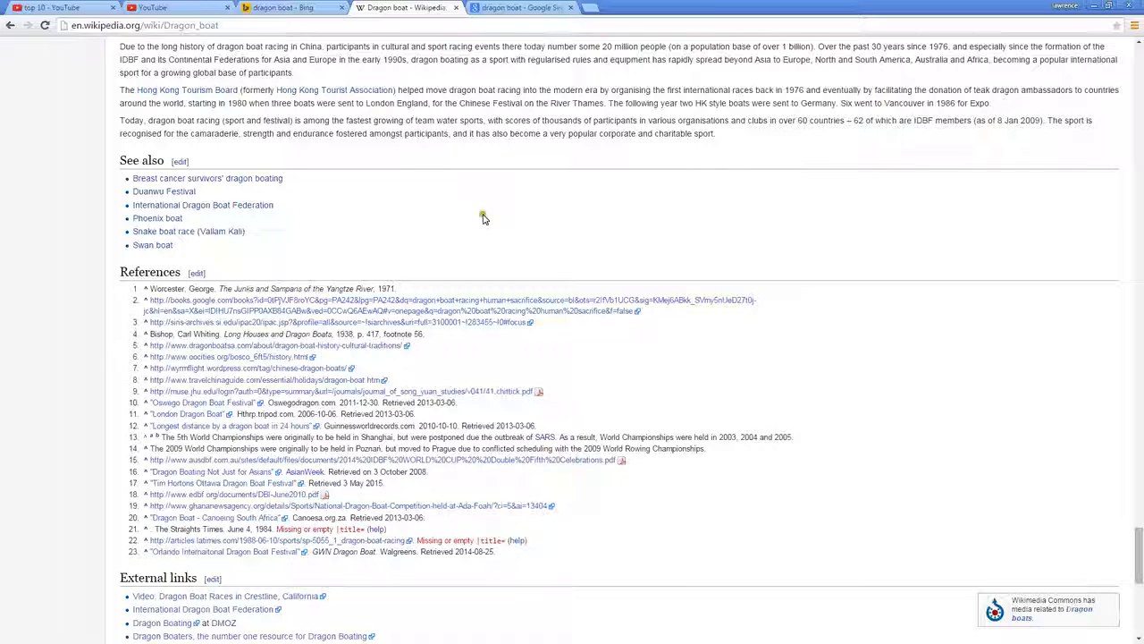
mouse_move(484, 219)
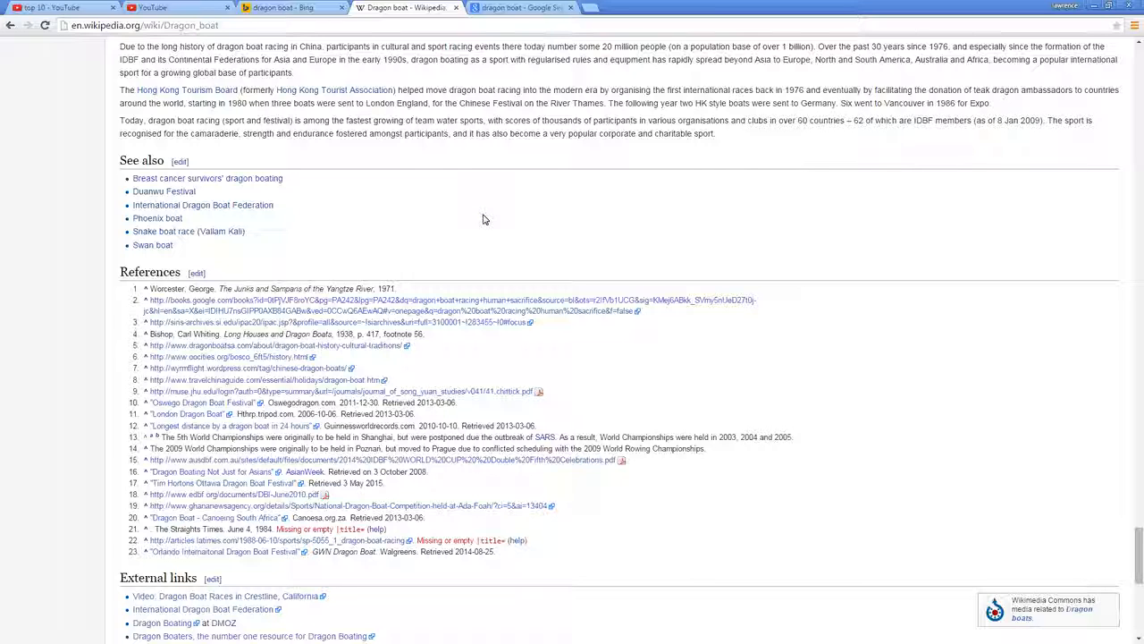